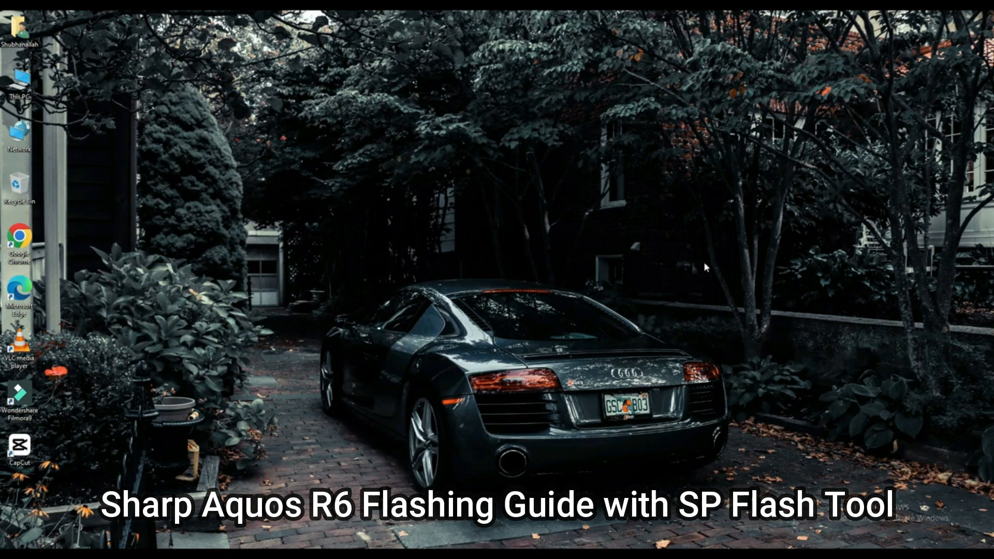
# Launch Google Chrome from the desktop and load flashifyit.com
pyautogui.click(18, 239)
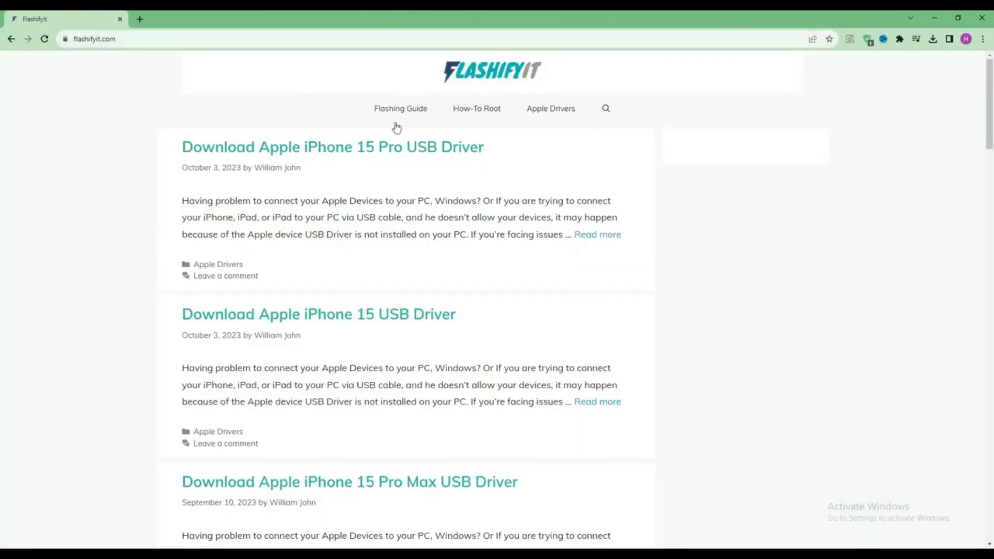
# Search the site for 'Sharp Aquos R6' and reach its SP Flash Tool flashing guide
pyautogui.scroll(-3)
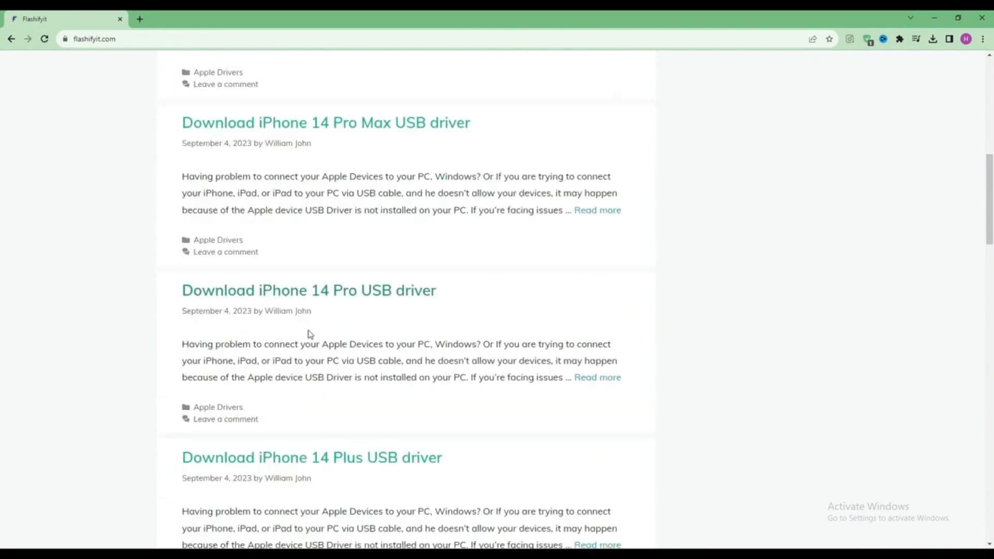
pyautogui.scroll(-3)
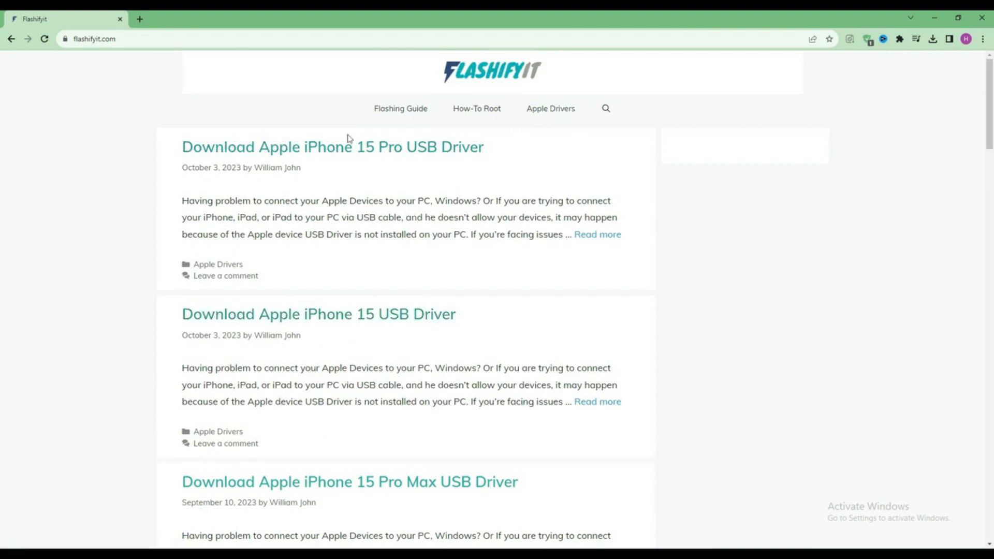
pyautogui.moveTo(606, 108)
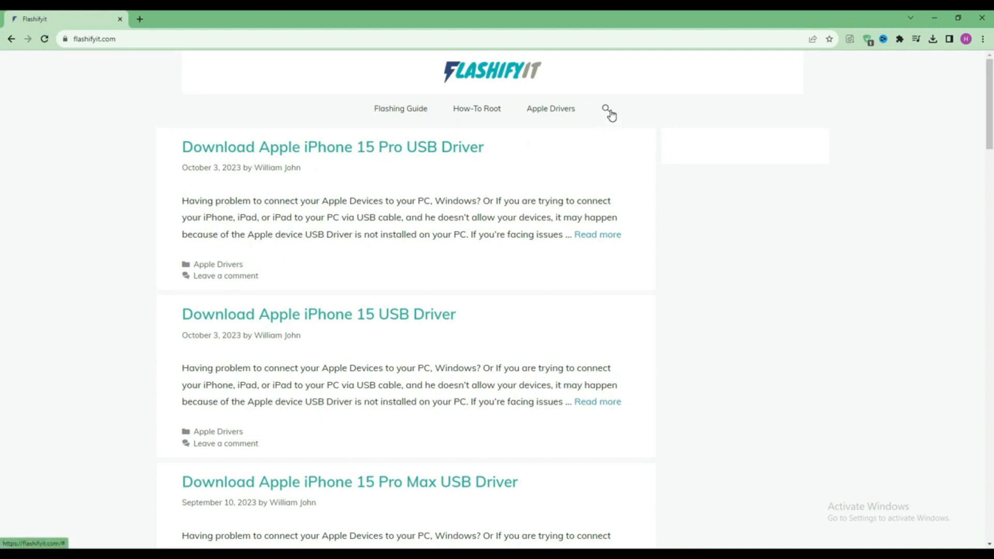
pyautogui.click(605, 109)
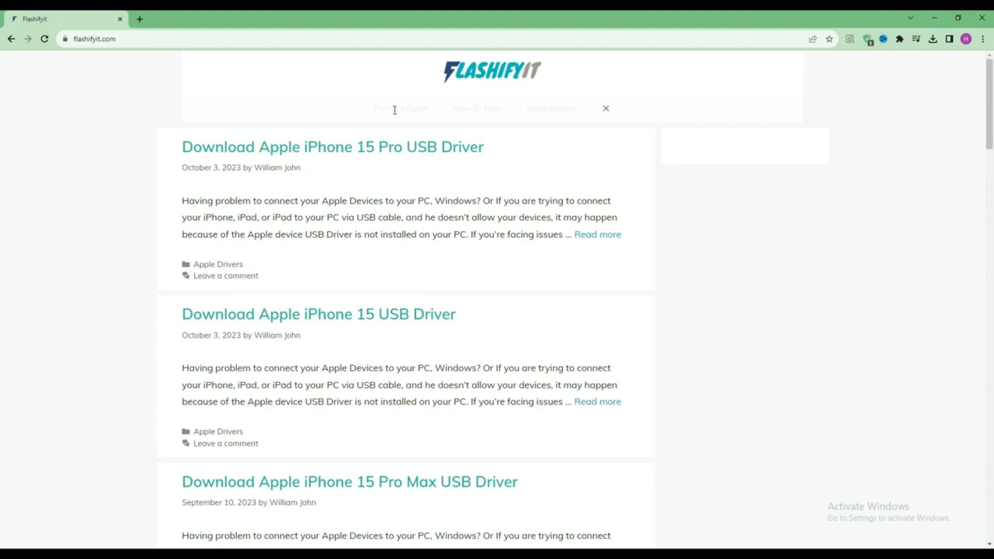
pyautogui.write('Sharp Aquos R6')
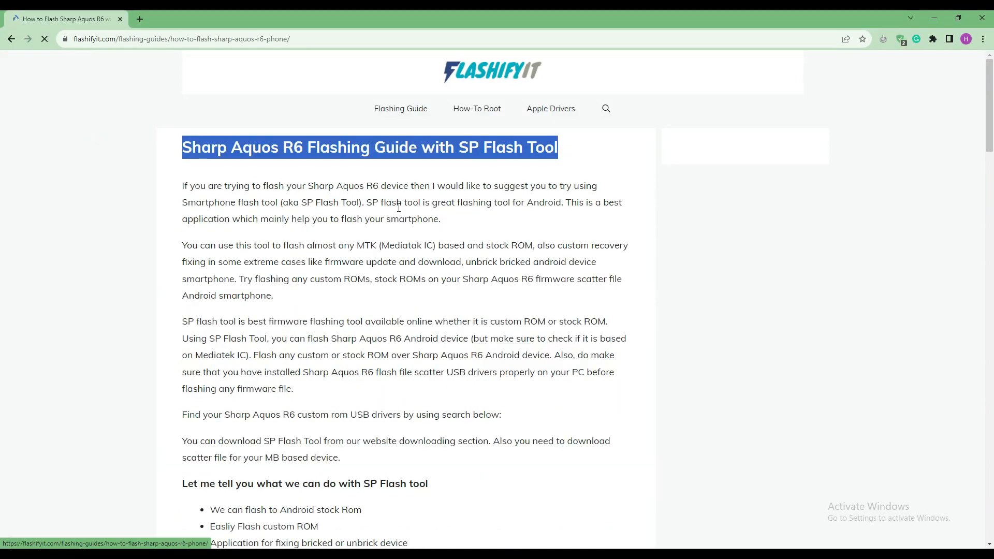
# Read through the guide's steps, then follow the pre-requisites 'SP Flash tool' link to its download page
pyautogui.scroll(-3)
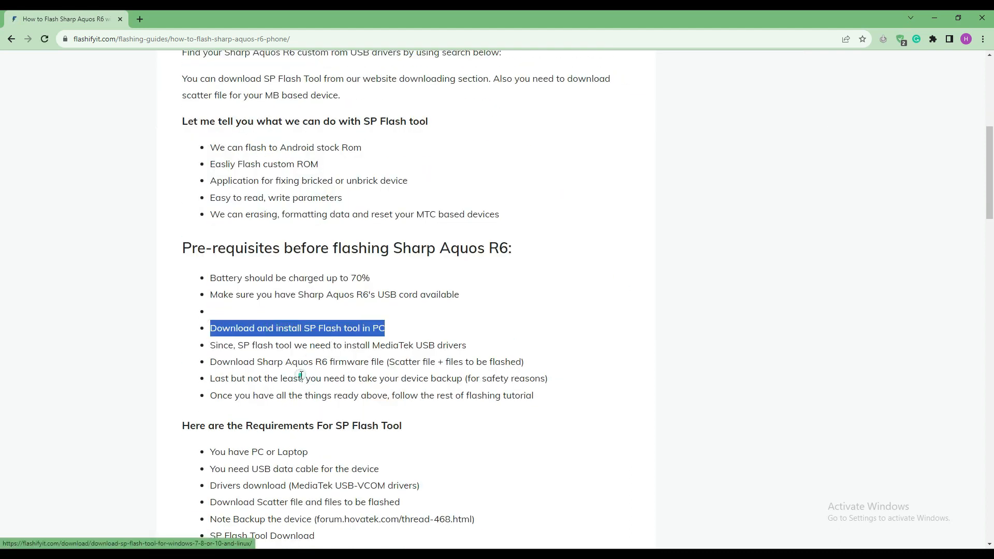
pyautogui.scroll(-3)
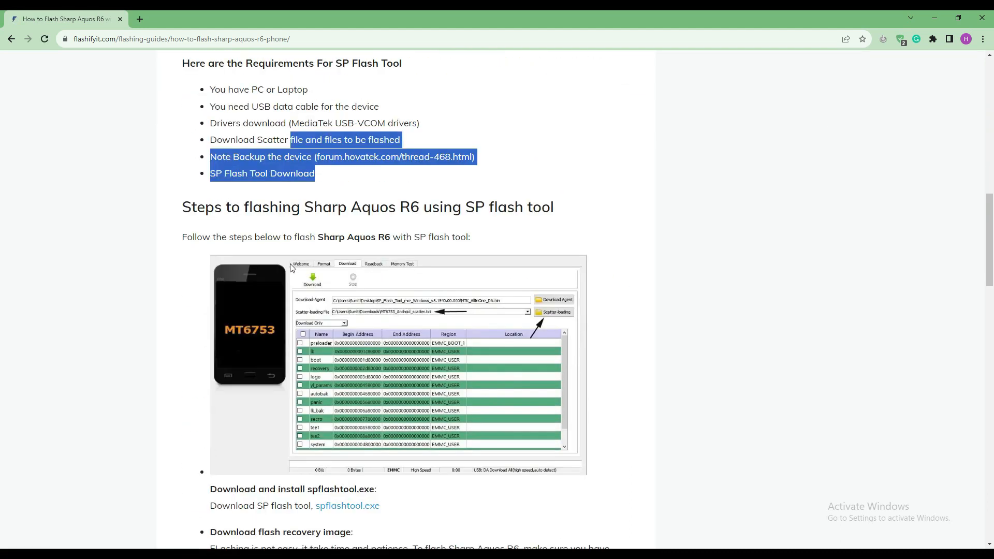
pyautogui.scroll(-3)
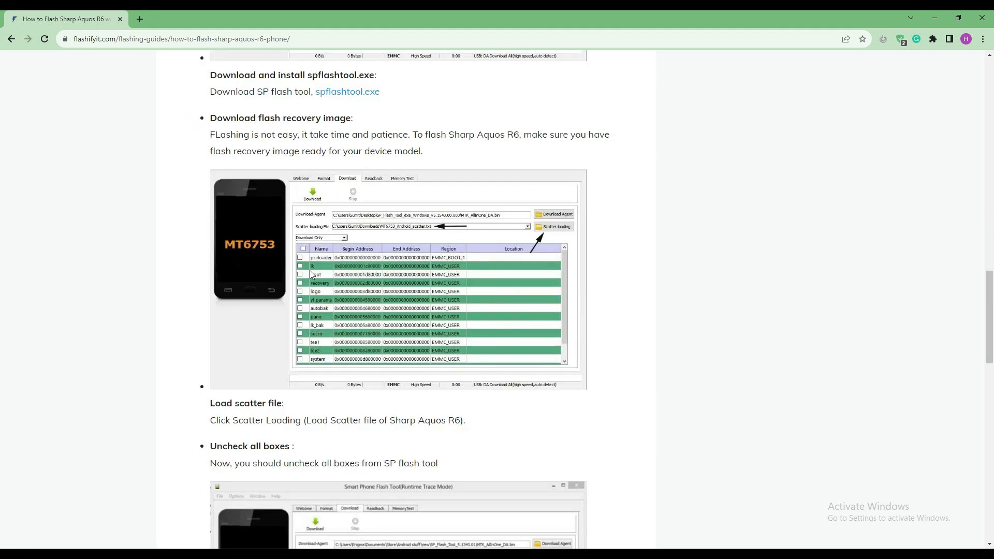
pyautogui.scroll(-3)
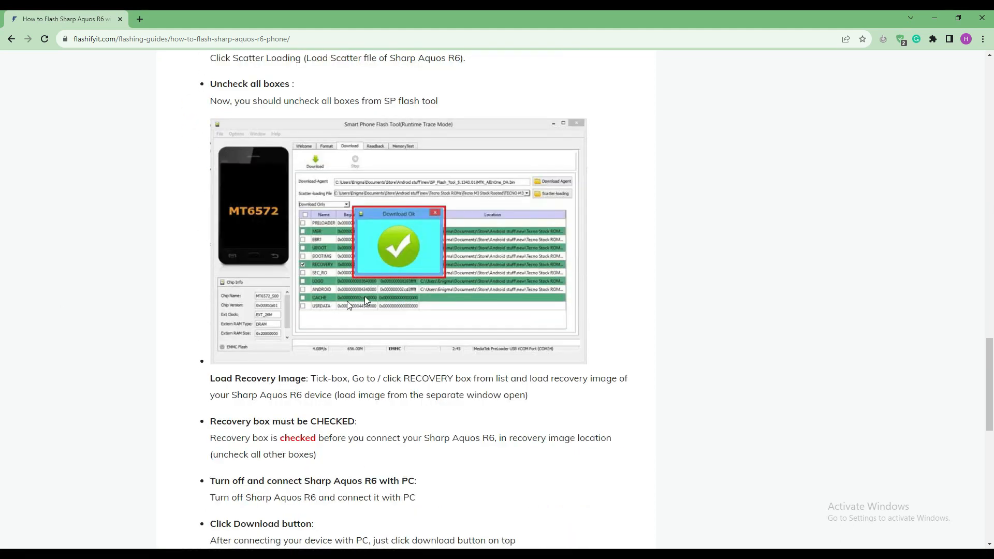
pyautogui.scroll(-3)
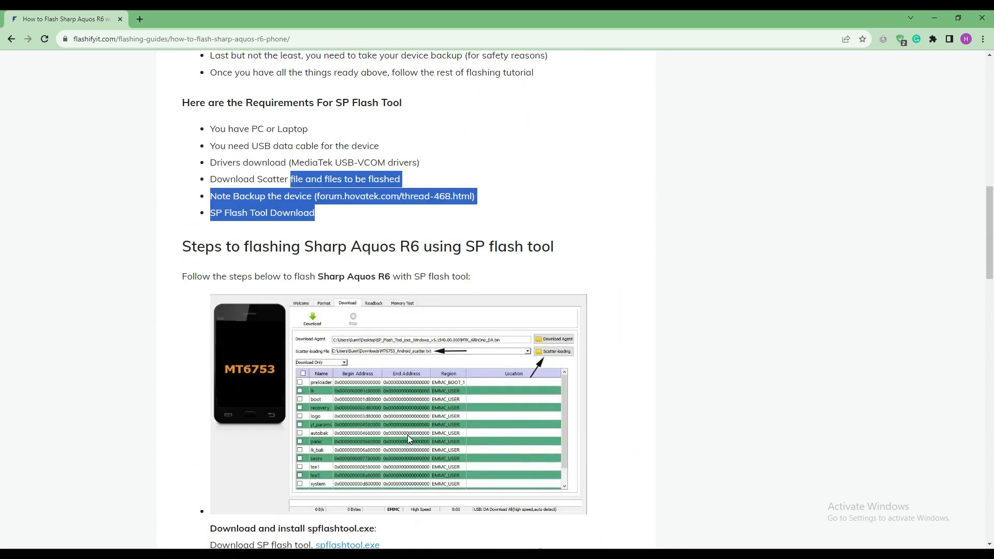
pyautogui.scroll(3)
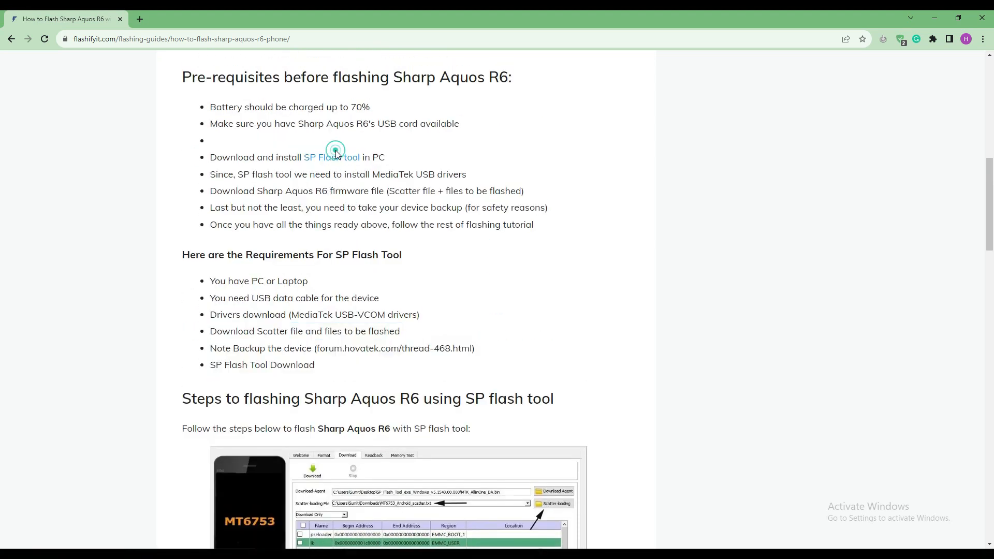
pyautogui.click(332, 158)
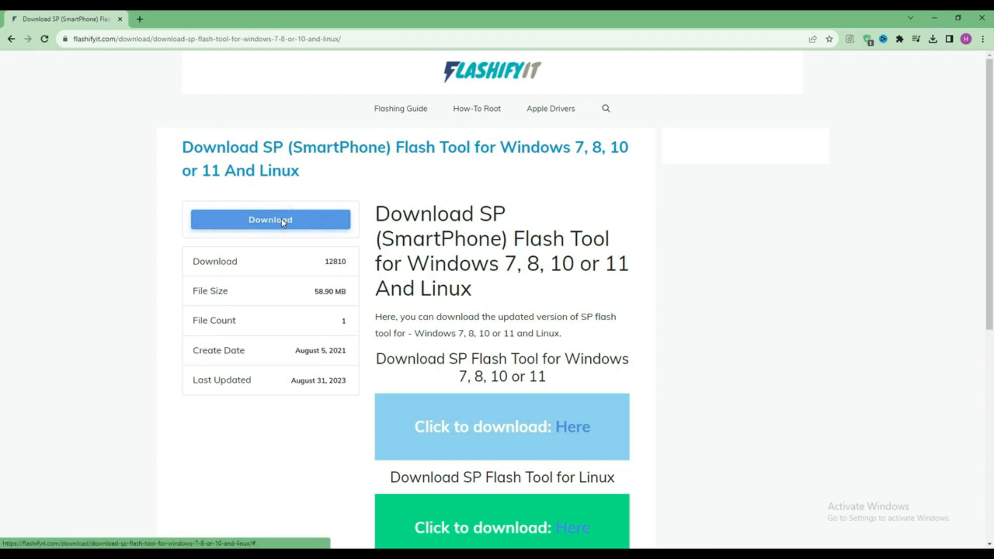
# Save the SP Flash Tool Windows zip via the Save As dialog and show Chrome's recent downloads
pyautogui.click(270, 219)
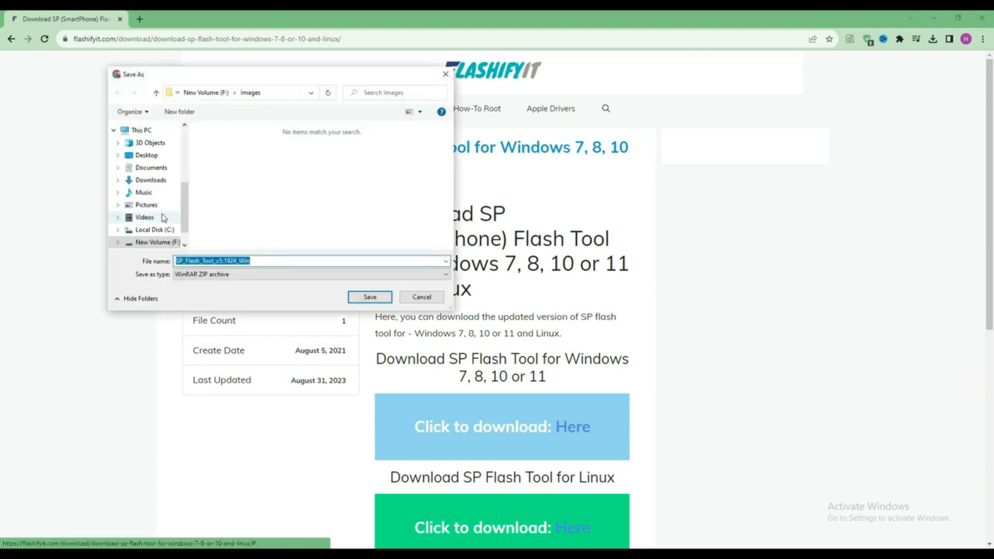
pyautogui.click(369, 298)
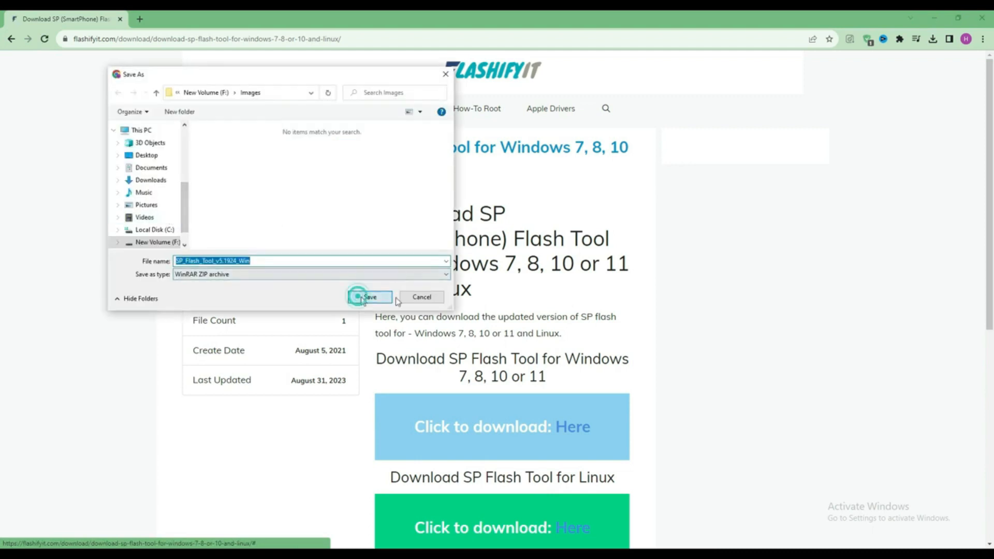
pyautogui.click(371, 297)
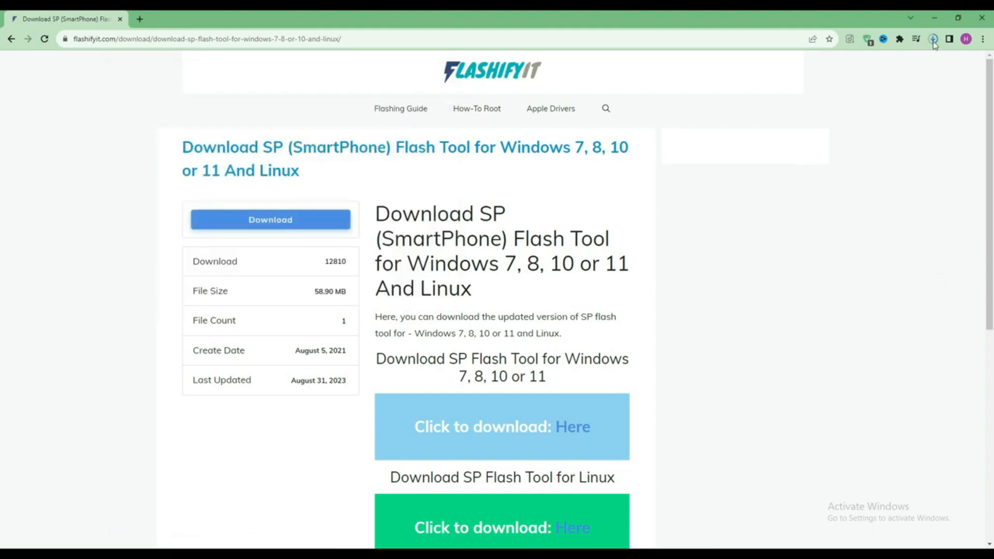
pyautogui.click(932, 38)
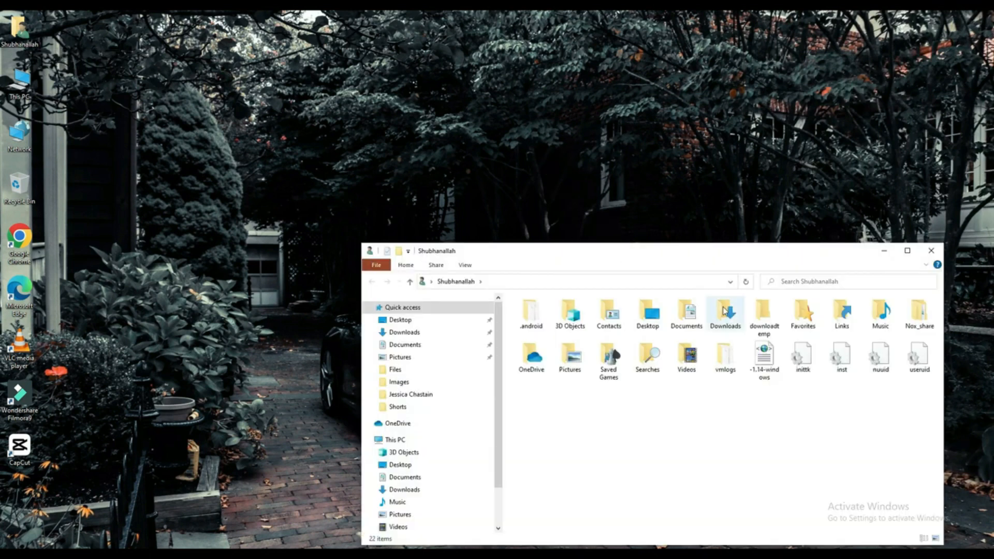
# Navigate Downloads into the SP_Flash_Tool_v5.1924_Win folder and run flash_tool.exe
pyautogui.doubleClick(725, 315)
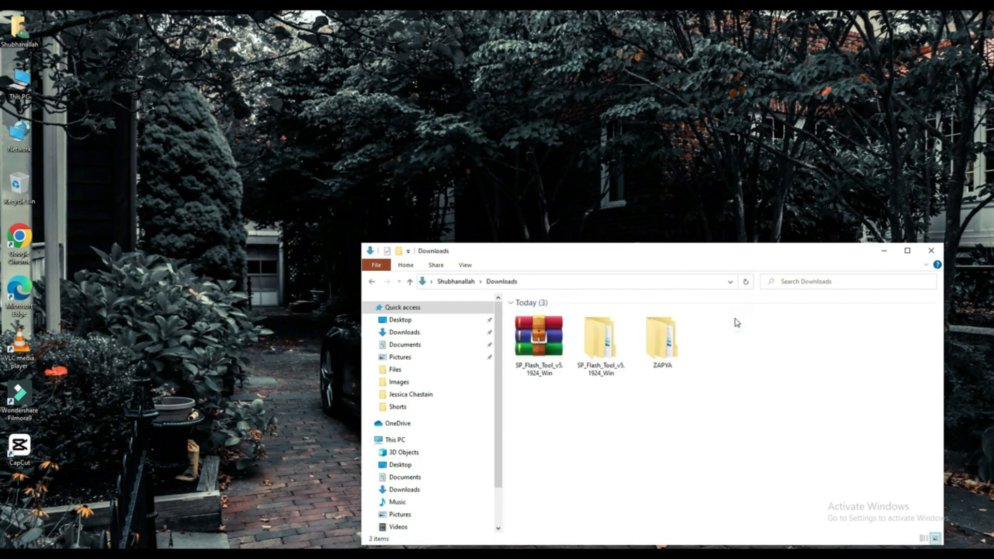
pyautogui.click(600, 335)
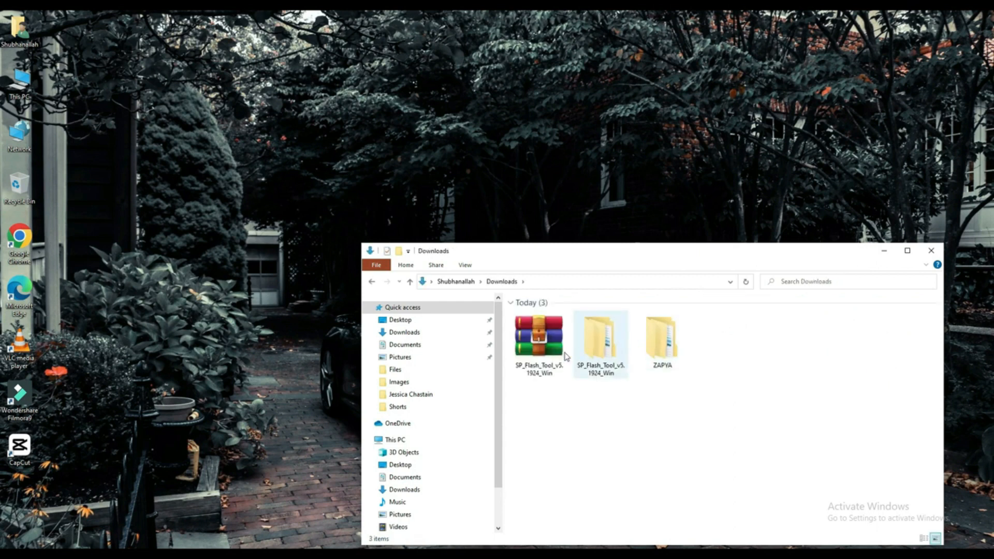
pyautogui.click(599, 340)
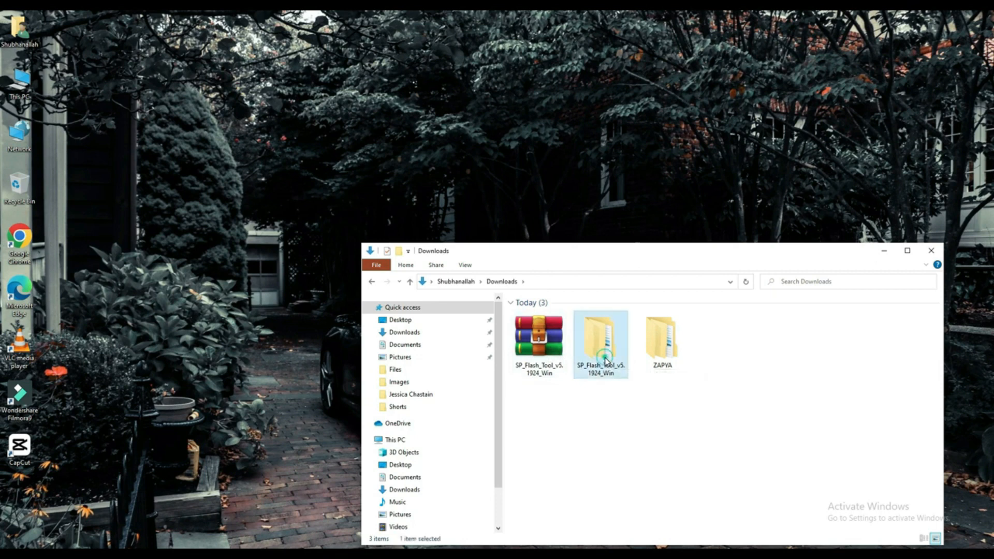
pyautogui.doubleClick(601, 335)
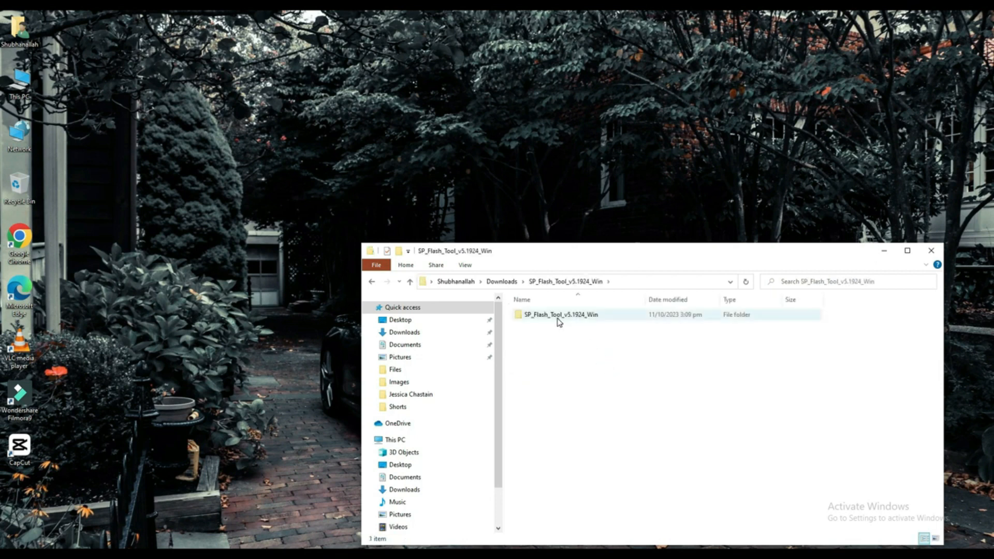
pyautogui.doubleClick(560, 314)
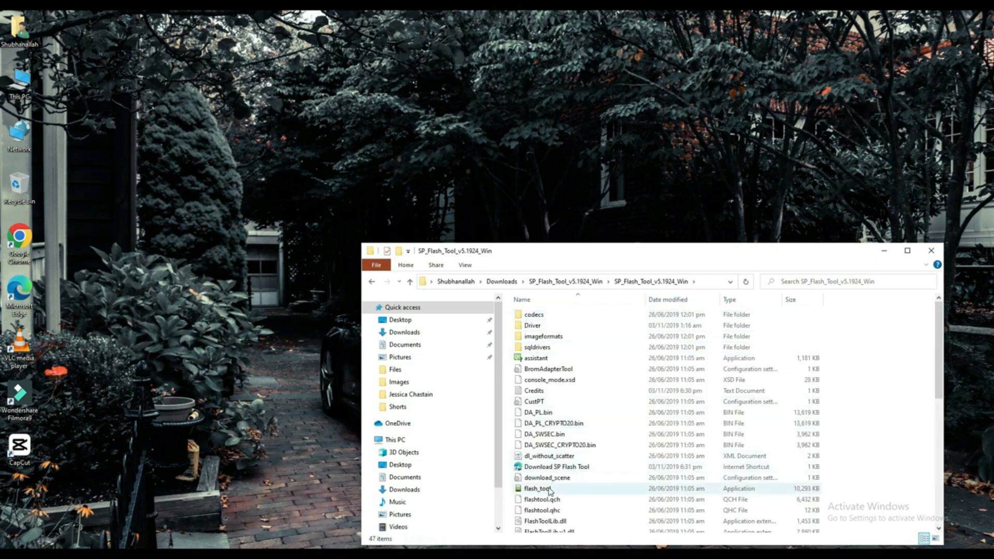
pyautogui.doubleClick(538, 488)
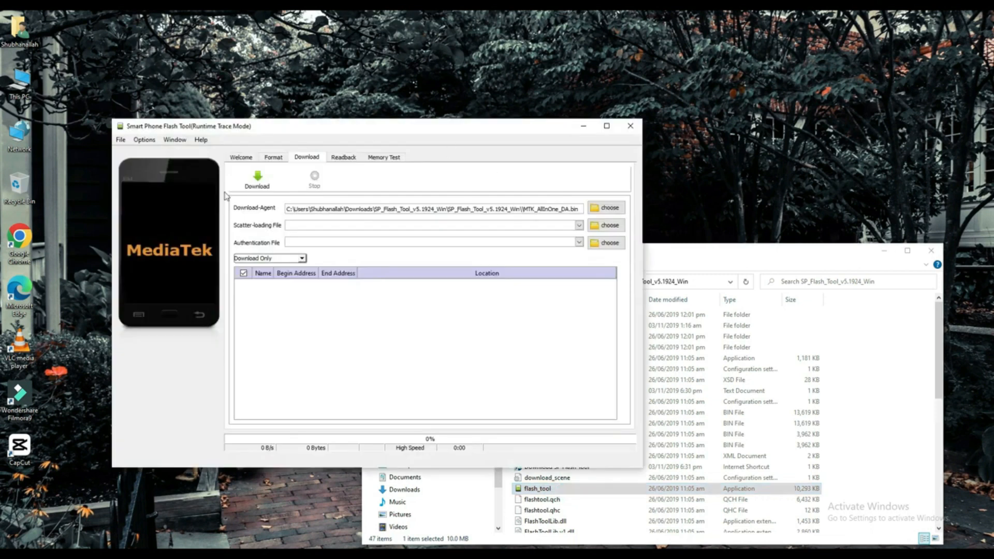
pyautogui.moveTo(417, 197)
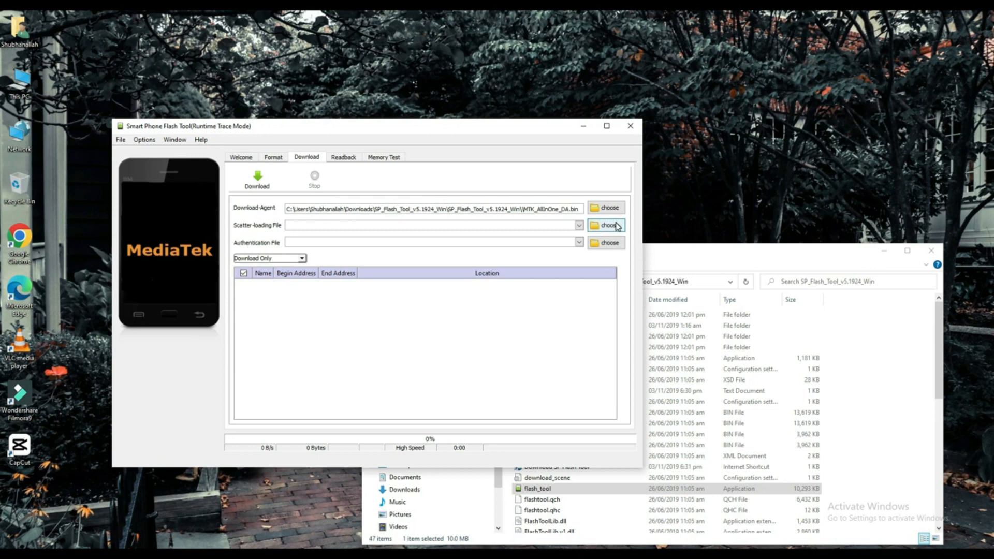
# Use 'choose' beside Scatter-loading File to show the Open Scatter File dialog
pyautogui.click(607, 225)
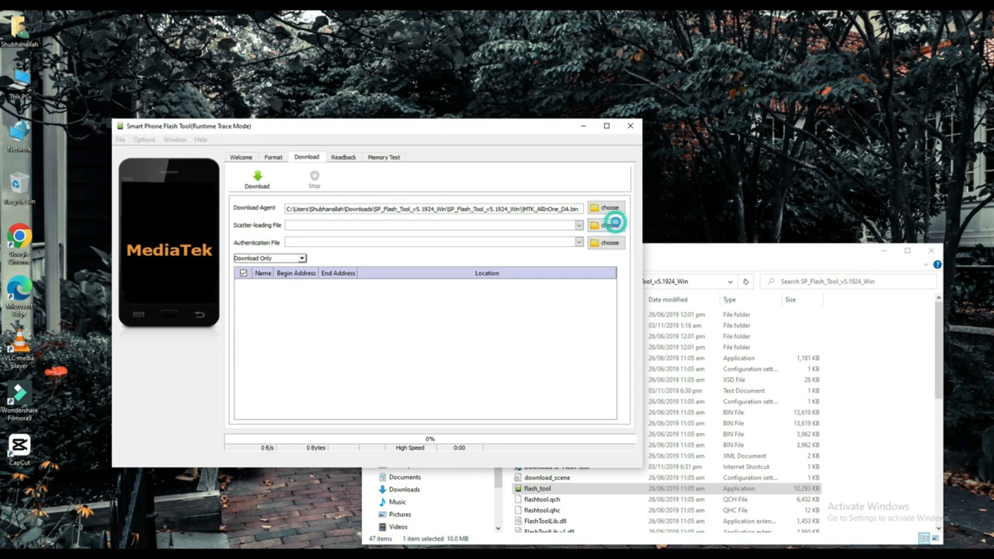
pyautogui.click(606, 225)
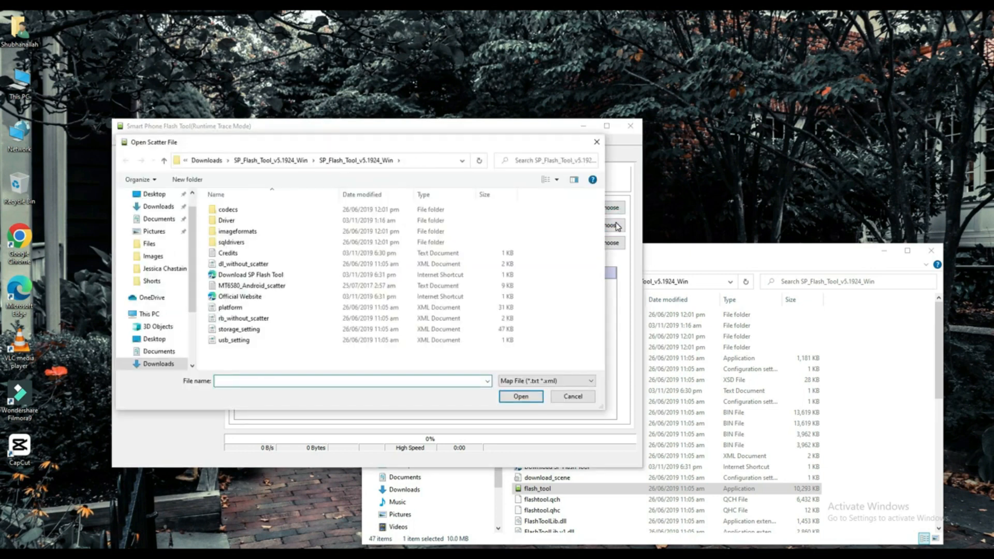
# Load MT6580_Android_scatter so preloader, boot, recovery, system and userdata partitions list
pyautogui.click(252, 286)
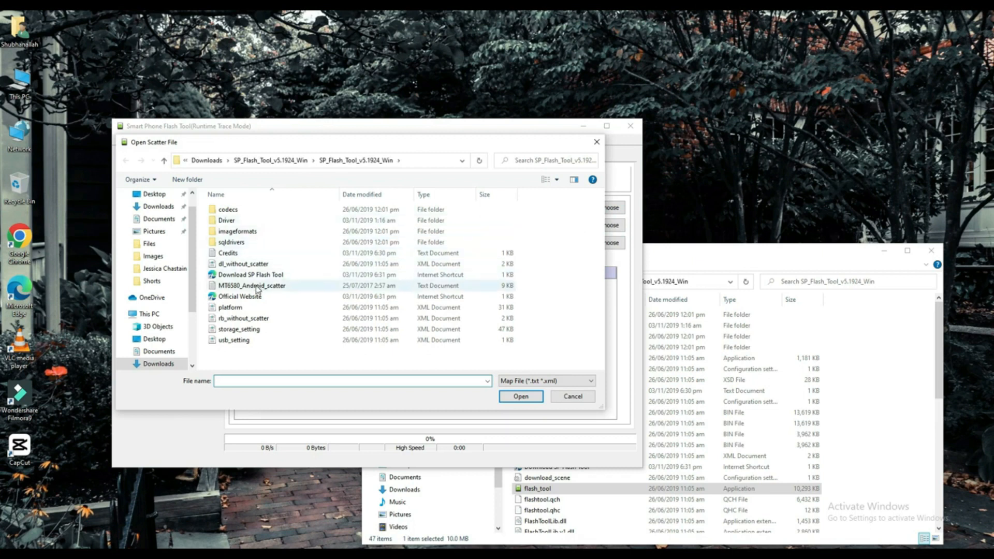
pyautogui.click(252, 285)
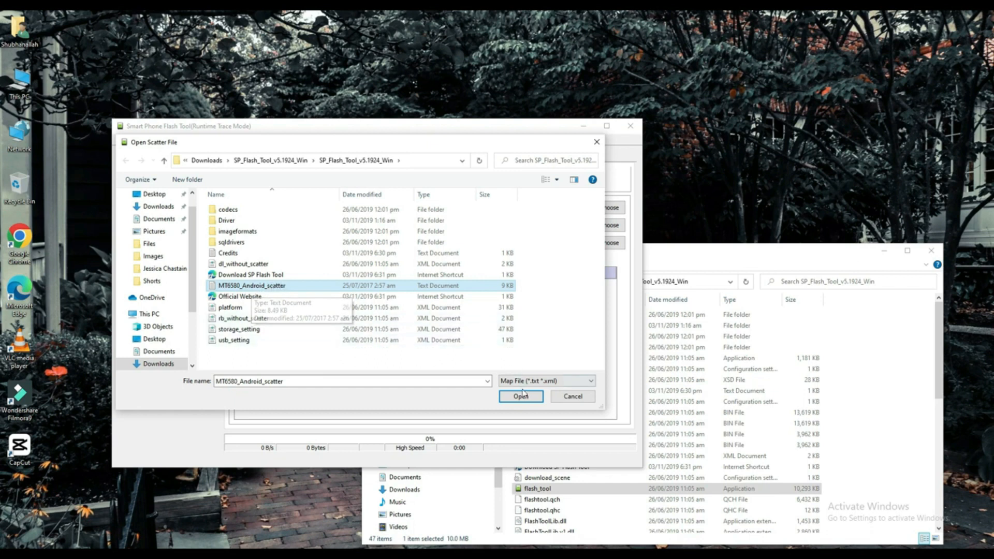
pyautogui.click(521, 397)
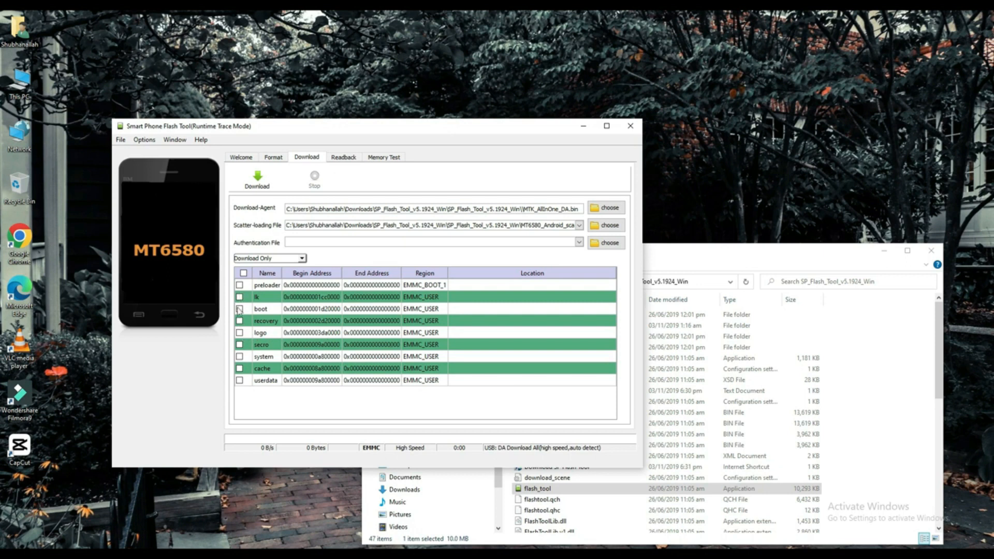
# Tick only userdata, attempt Download, and accept the 'select one ROM' warning with OK
pyautogui.click(240, 380)
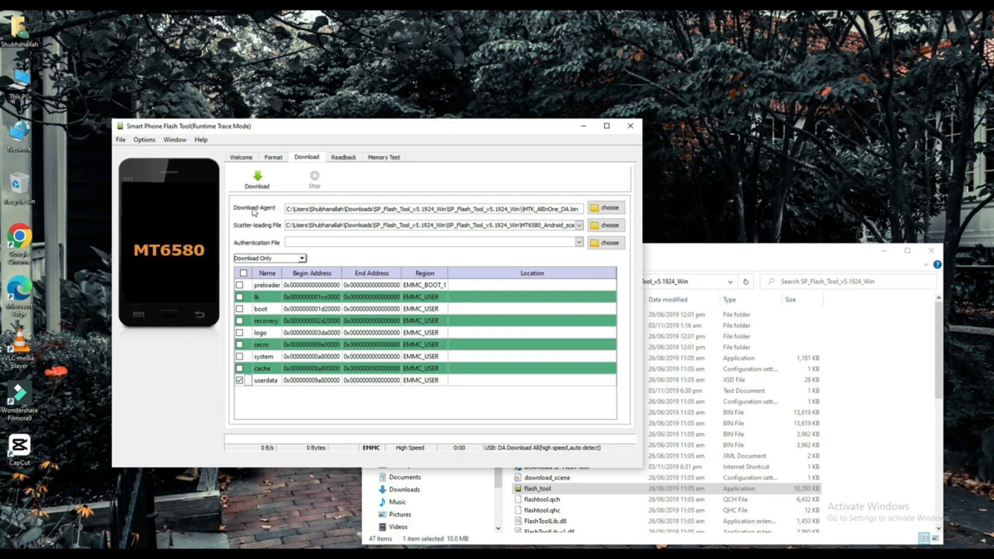
pyautogui.click(257, 179)
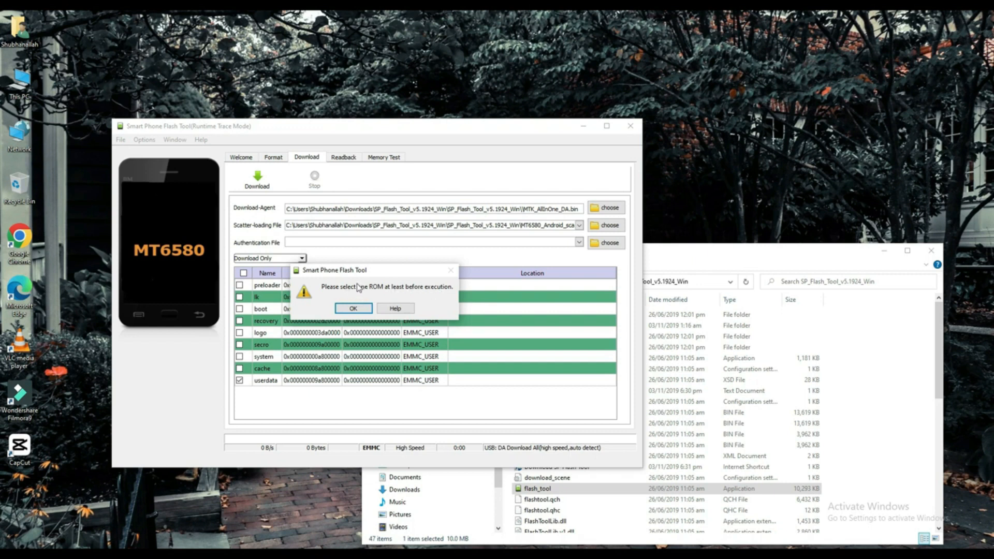
pyautogui.moveTo(385, 288)
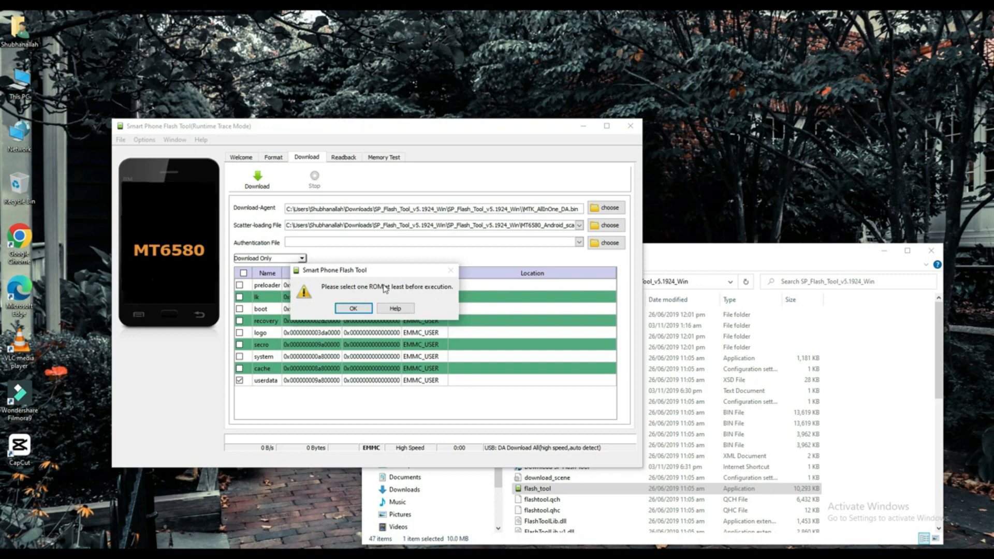
pyautogui.click(353, 309)
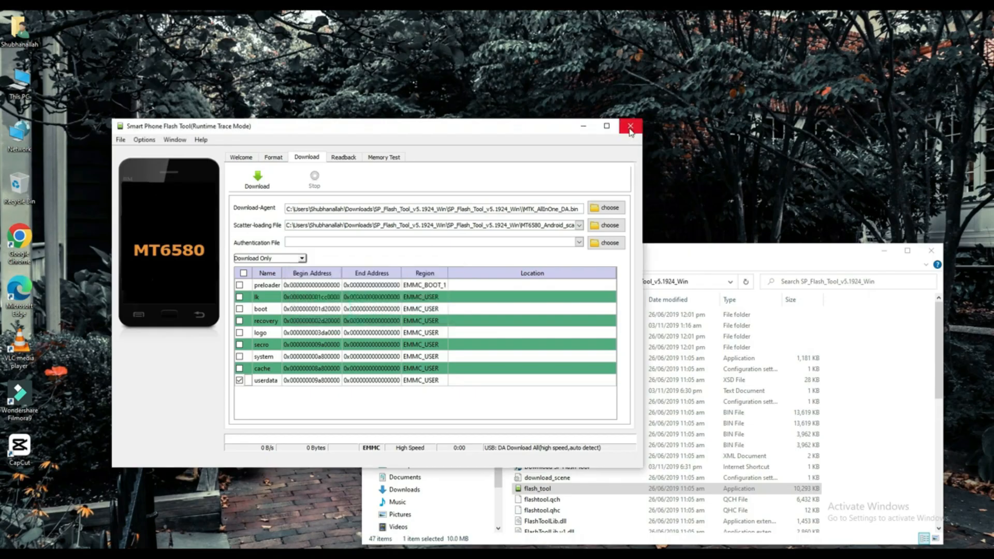